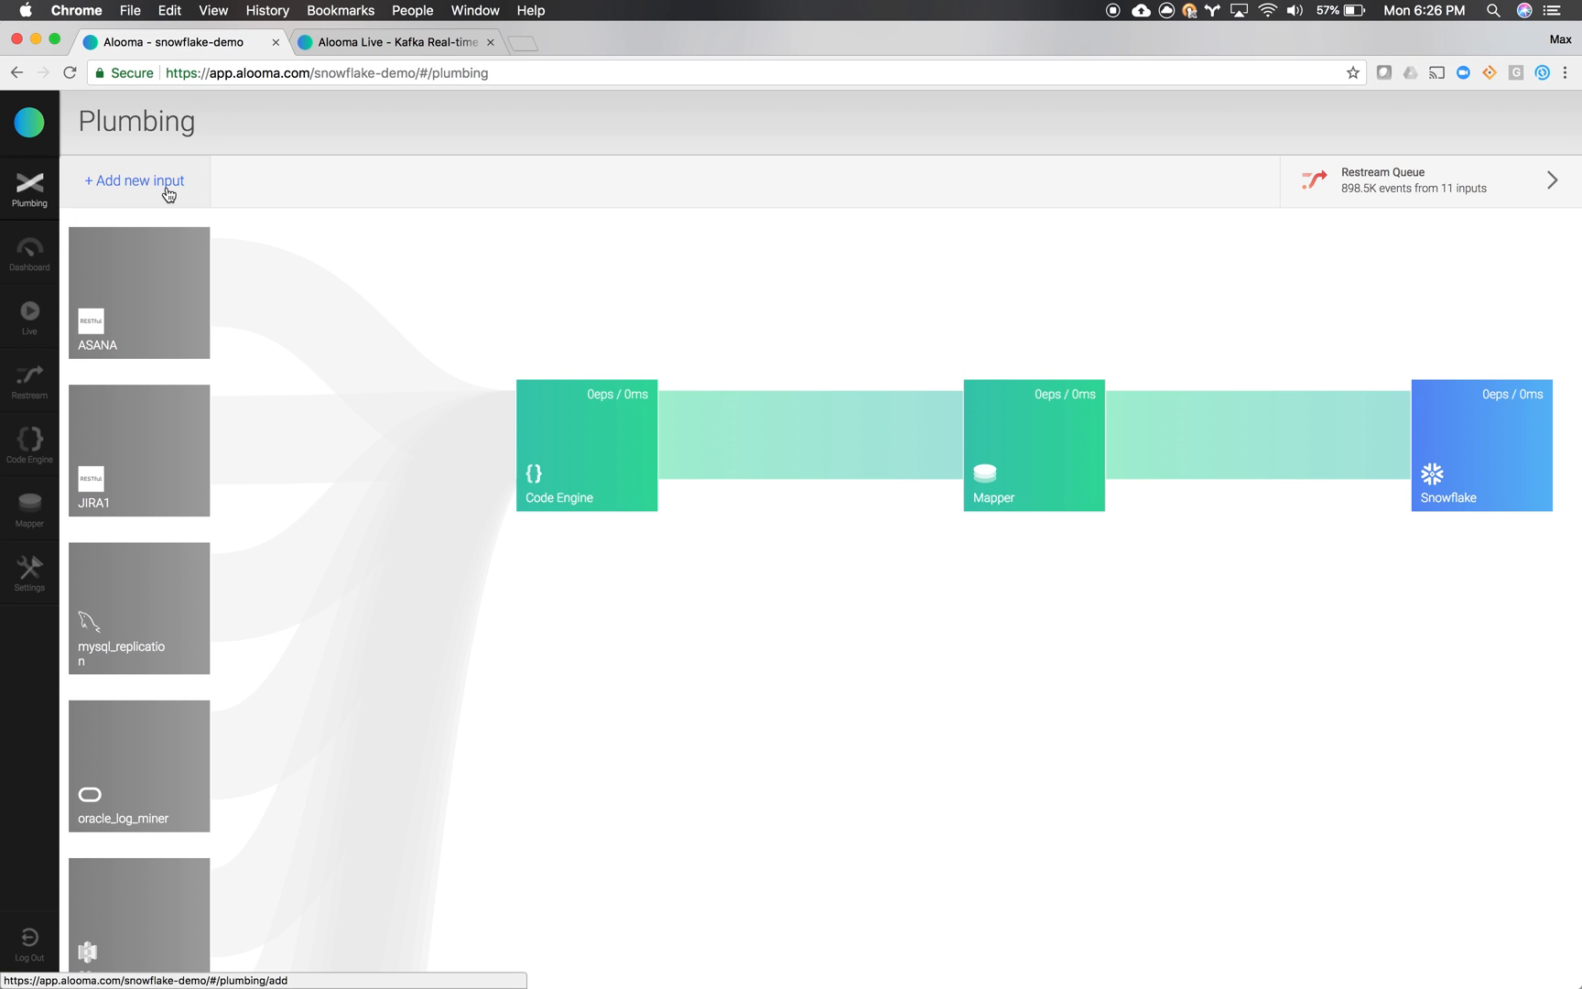
Browse new-input sources by searching 's3' and 'rest', then choose Salesforce via 'sales'
{"action": "left_click", "coordinate": [134, 181]}
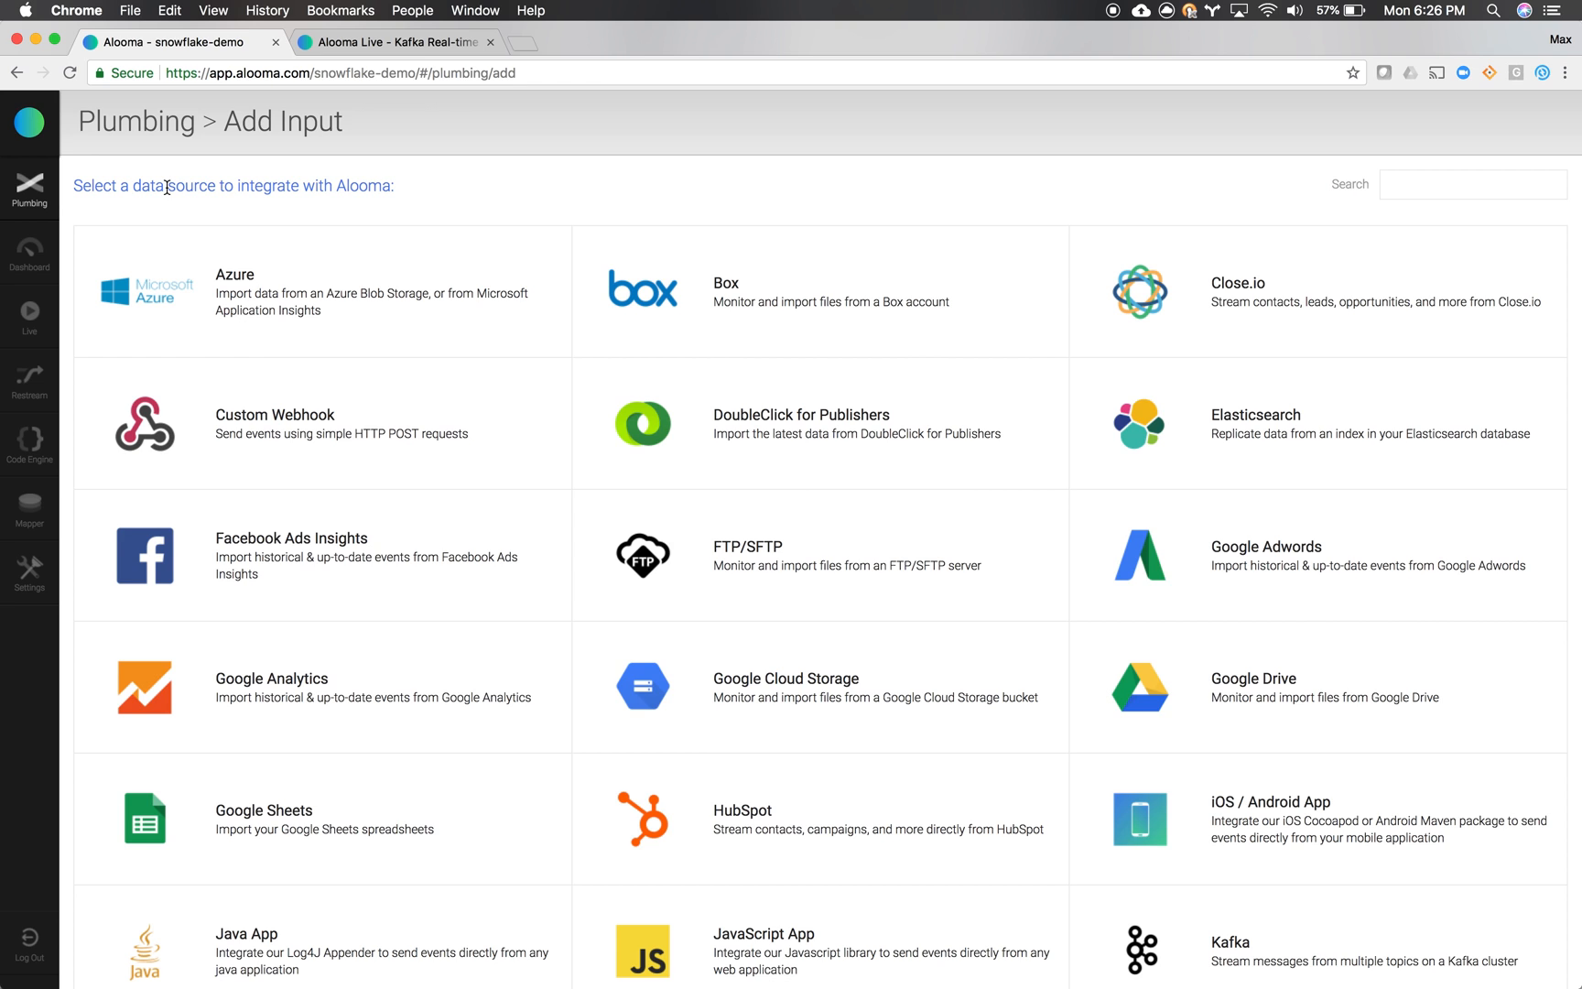
{"action": "type", "text": "s3"}
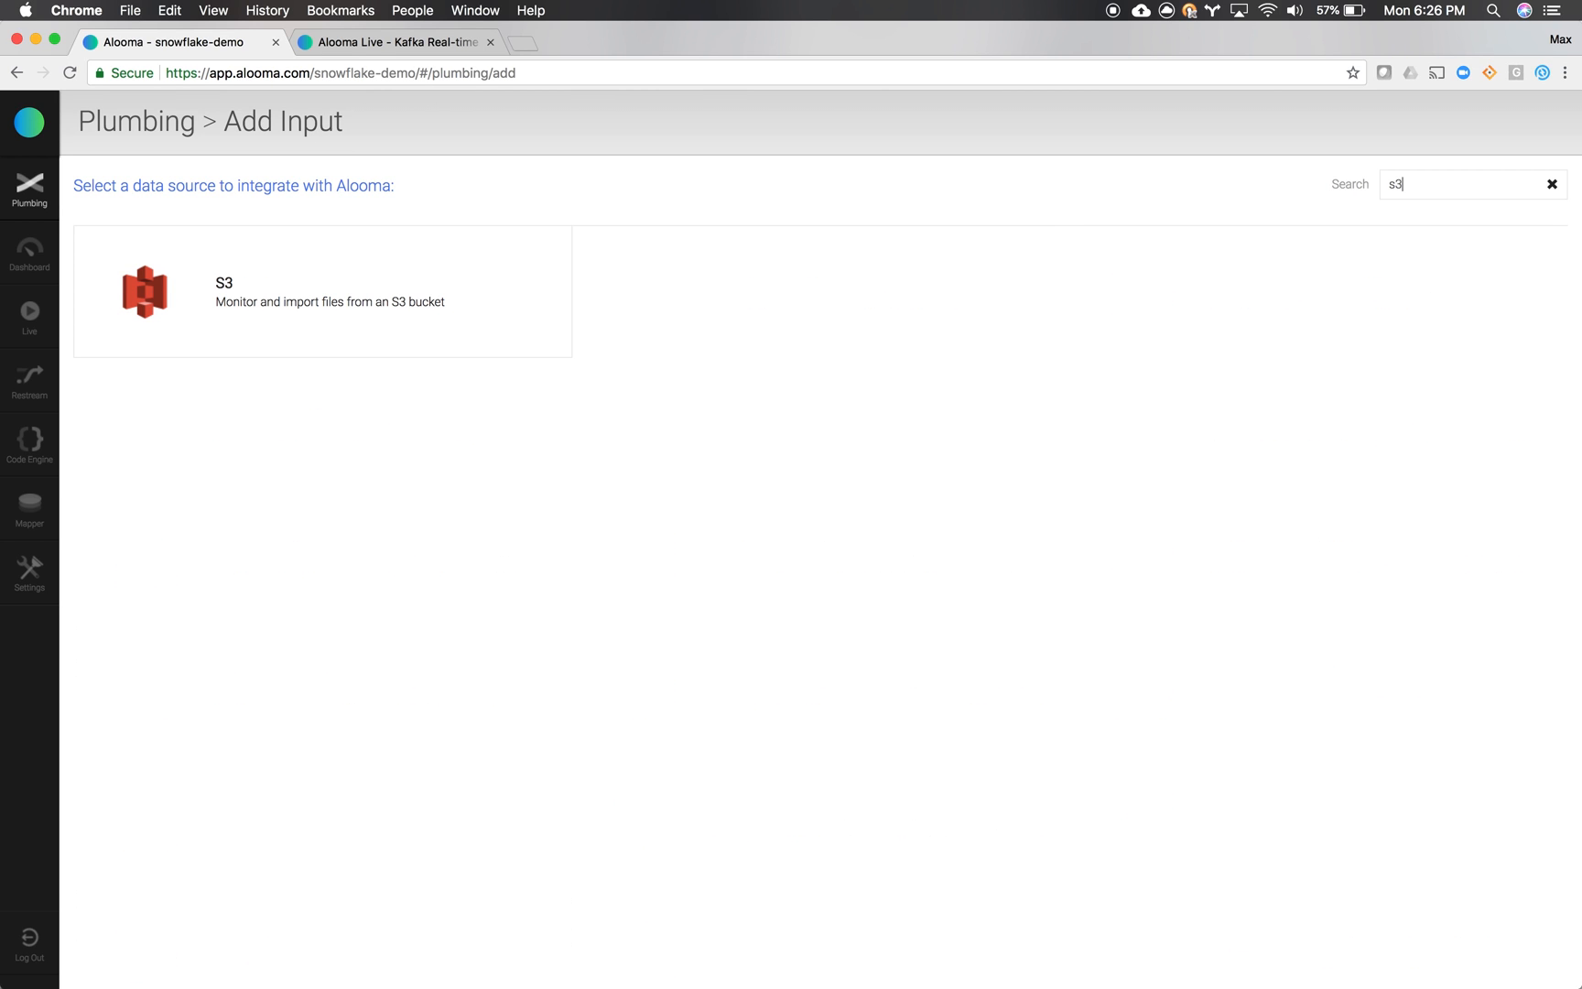
{"action": "left_click", "coordinate": [1552, 184]}
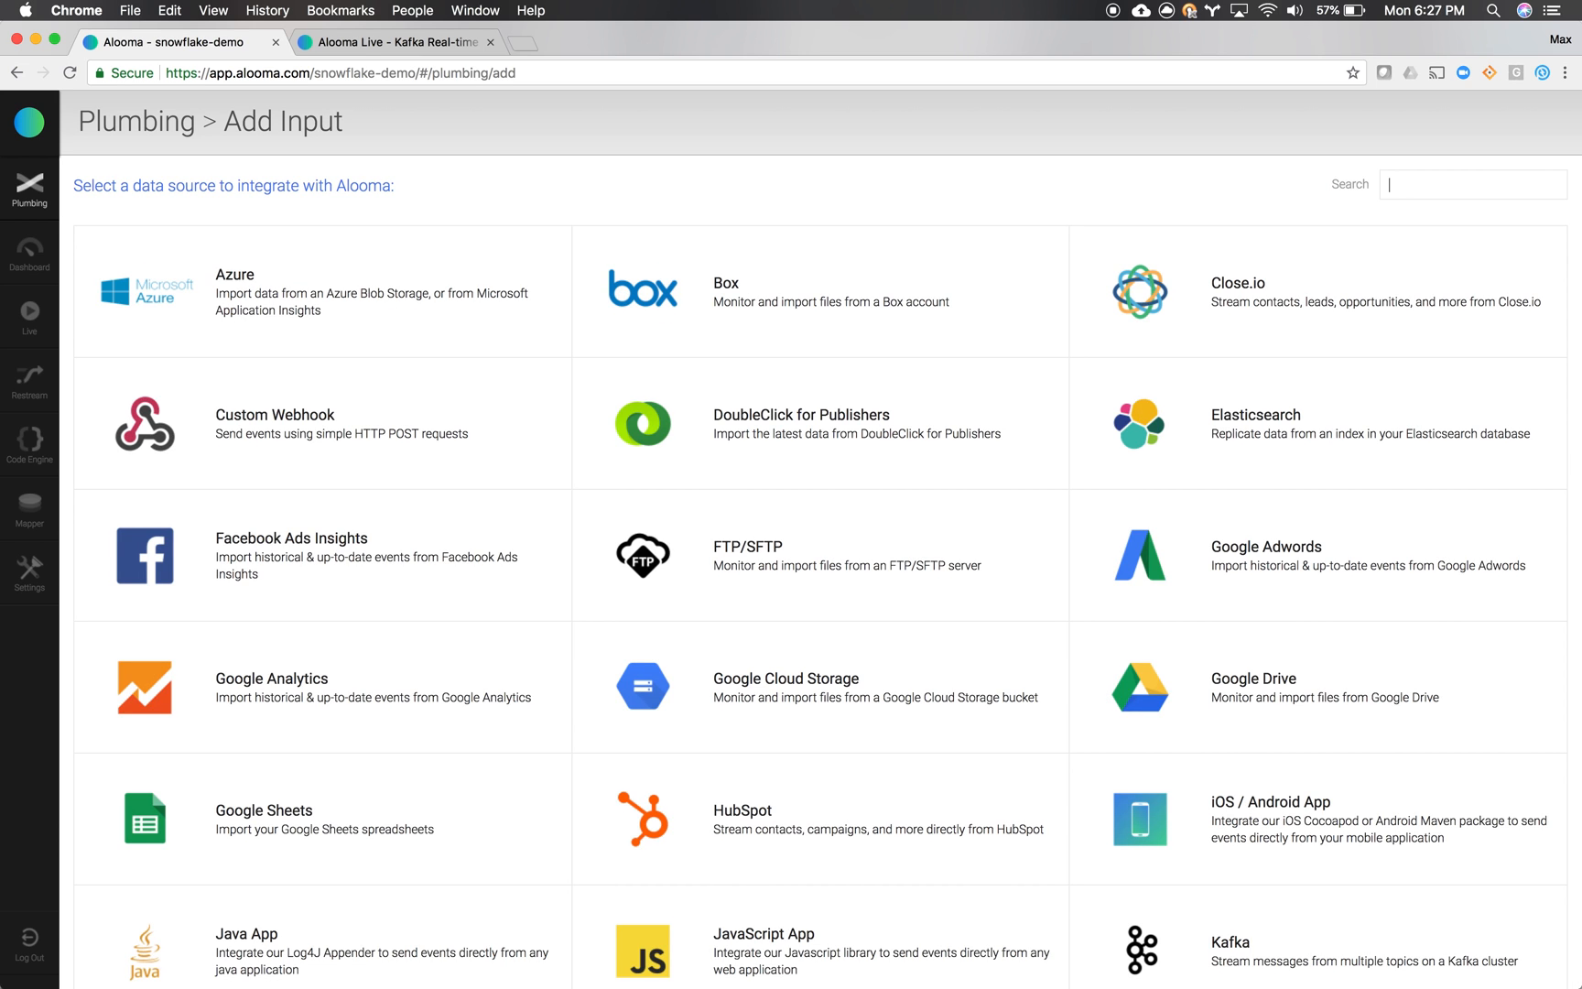
{"action": "type", "text": "rest"}
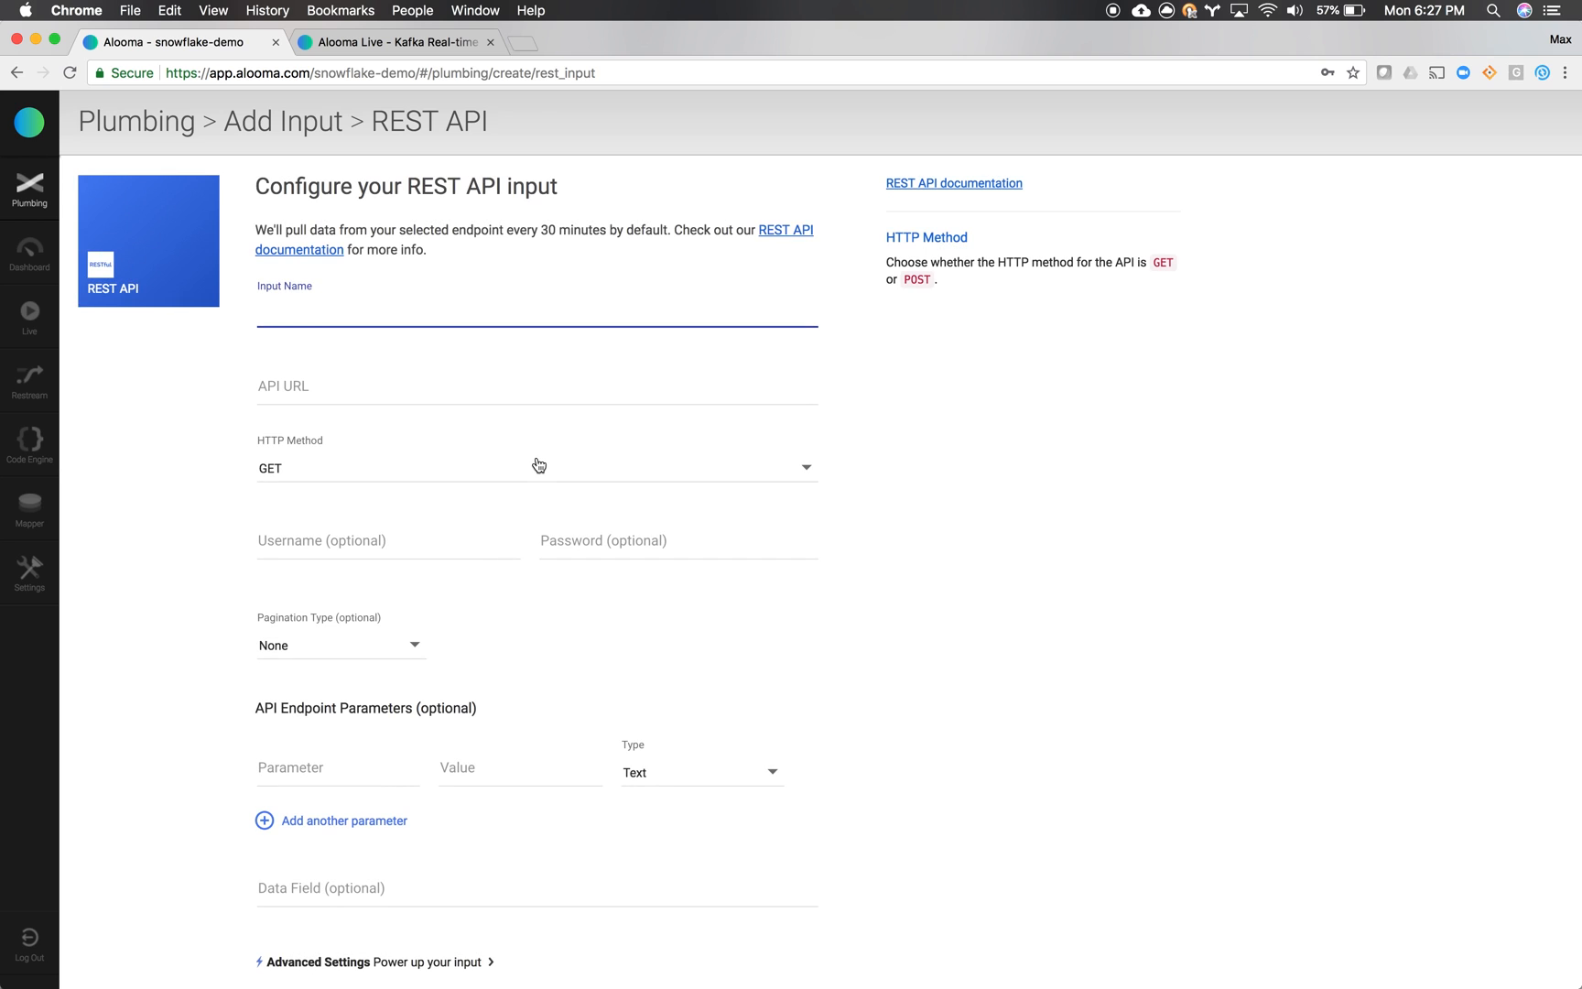
{"action": "mouse_move", "coordinate": [990, 523]}
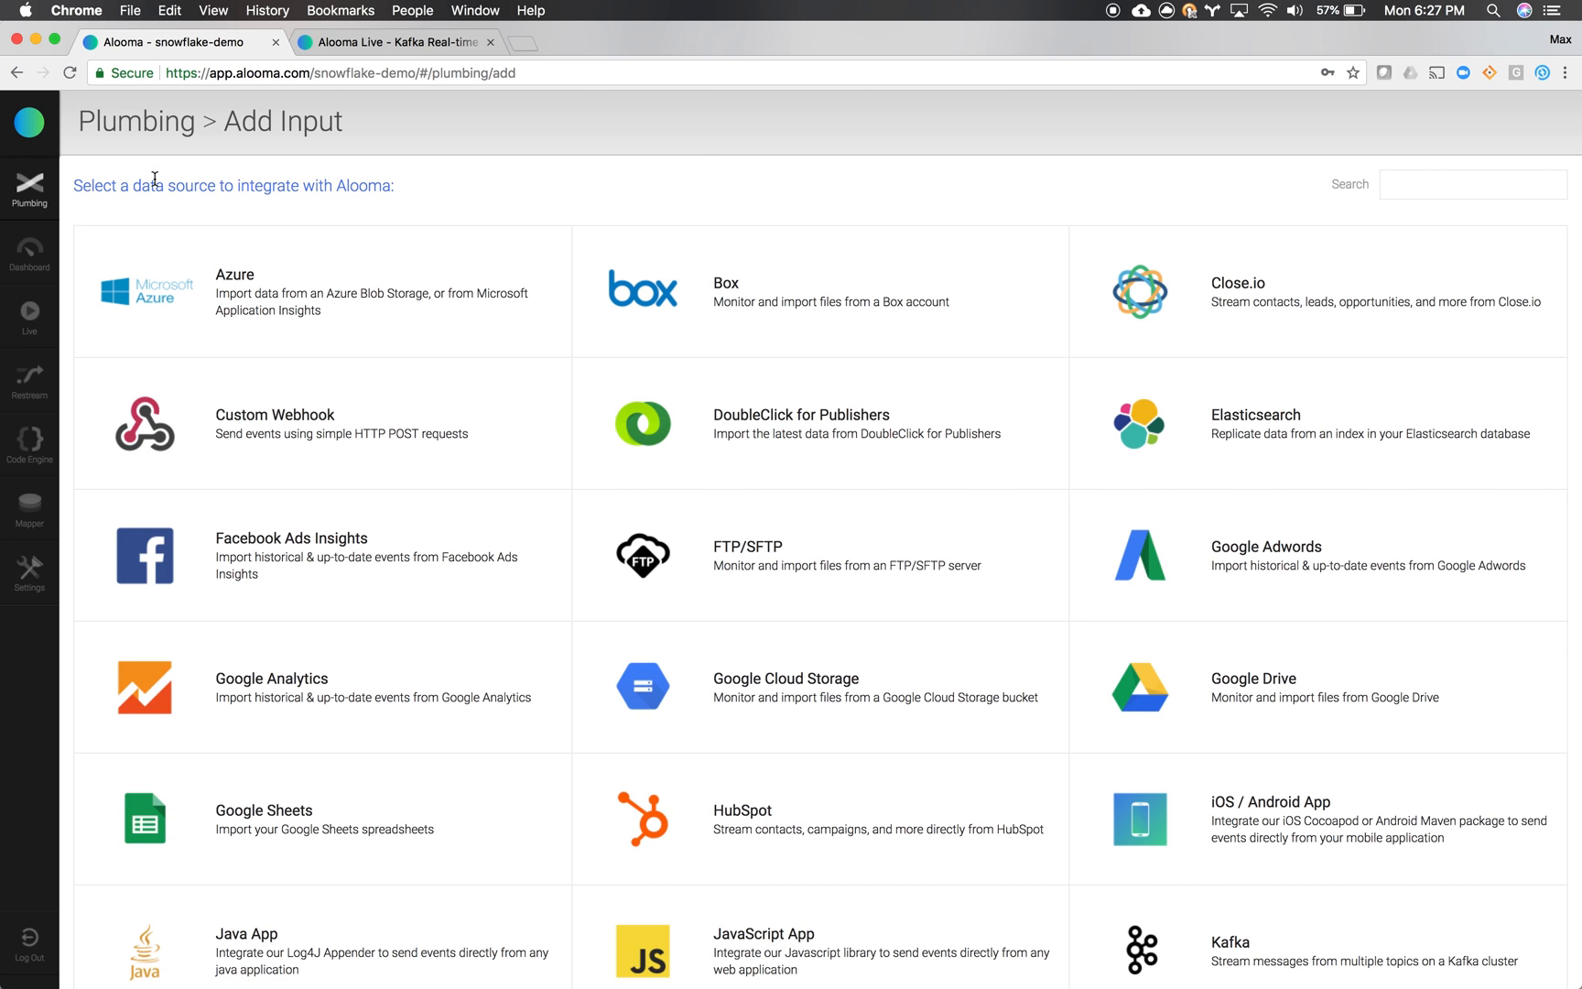
{"action": "type", "text": "sales"}
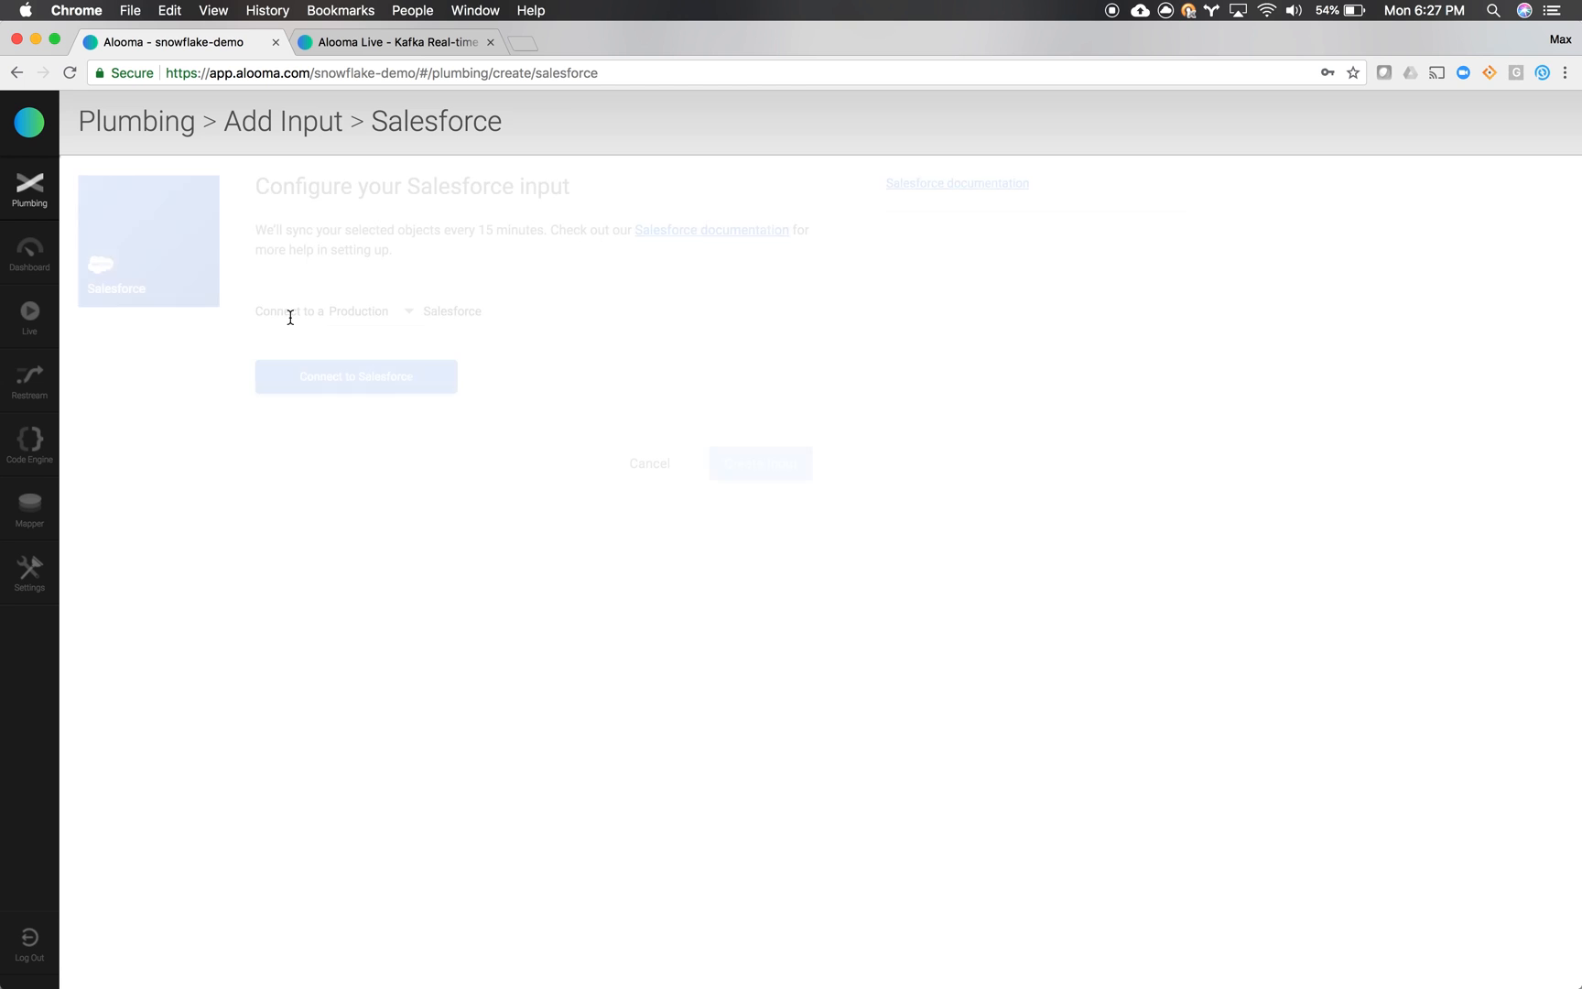
Connect the input to Salesforce and allow Alooma access to the account
{"action": "left_click", "coordinate": [356, 377]}
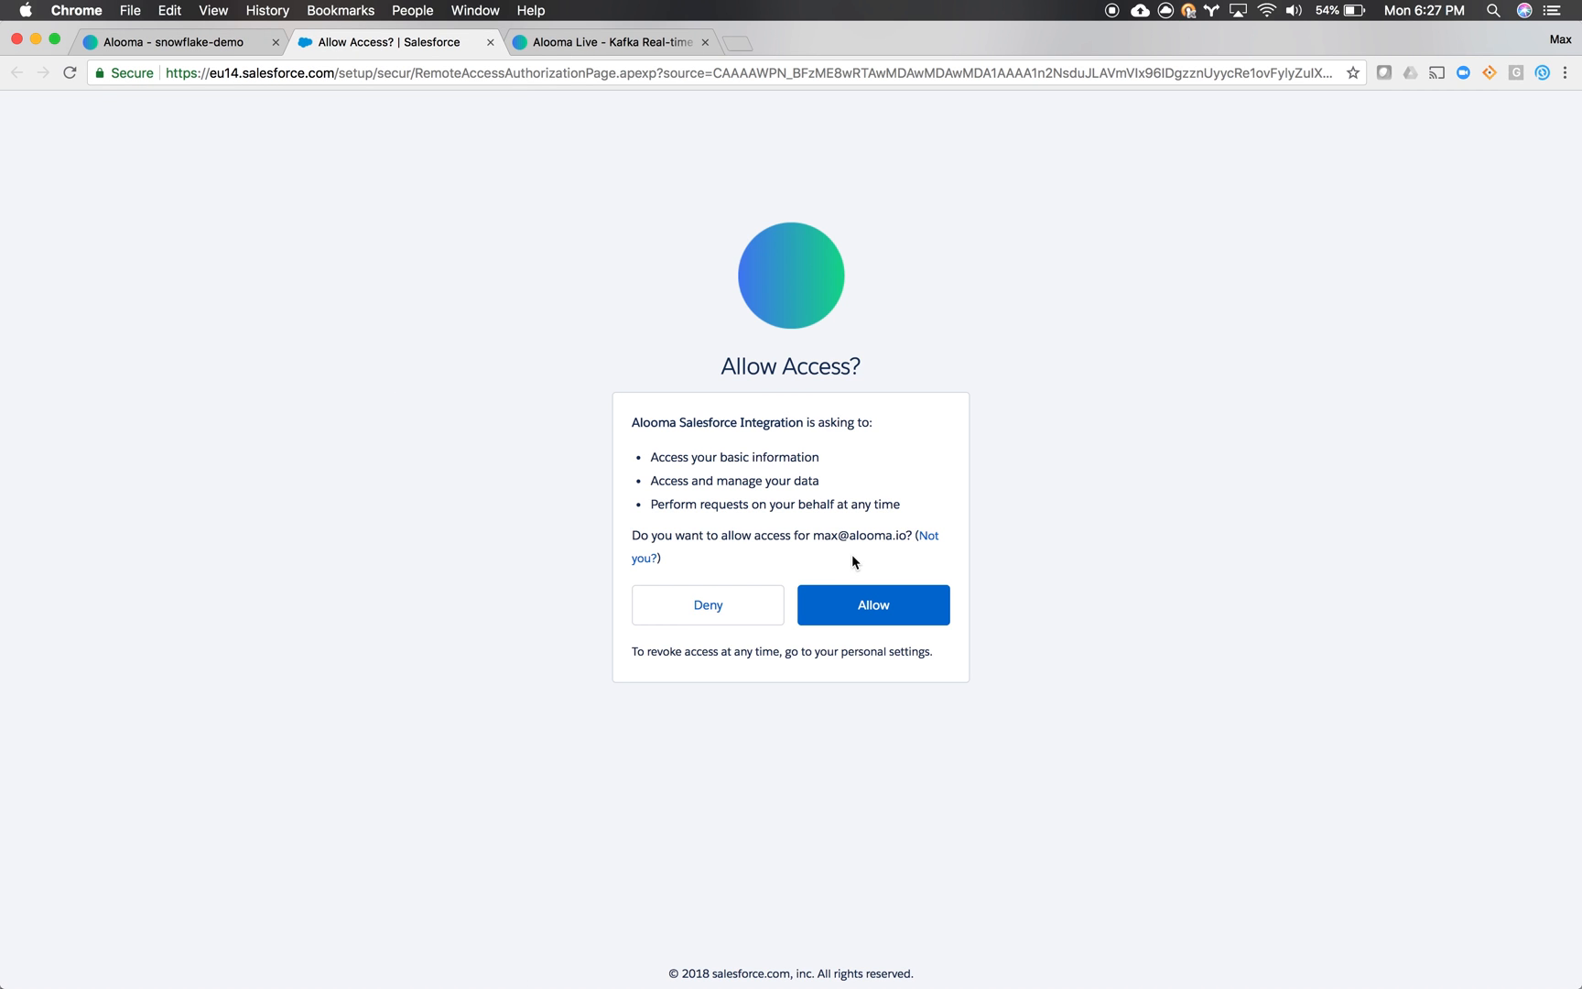
{"action": "left_click", "coordinate": [872, 604]}
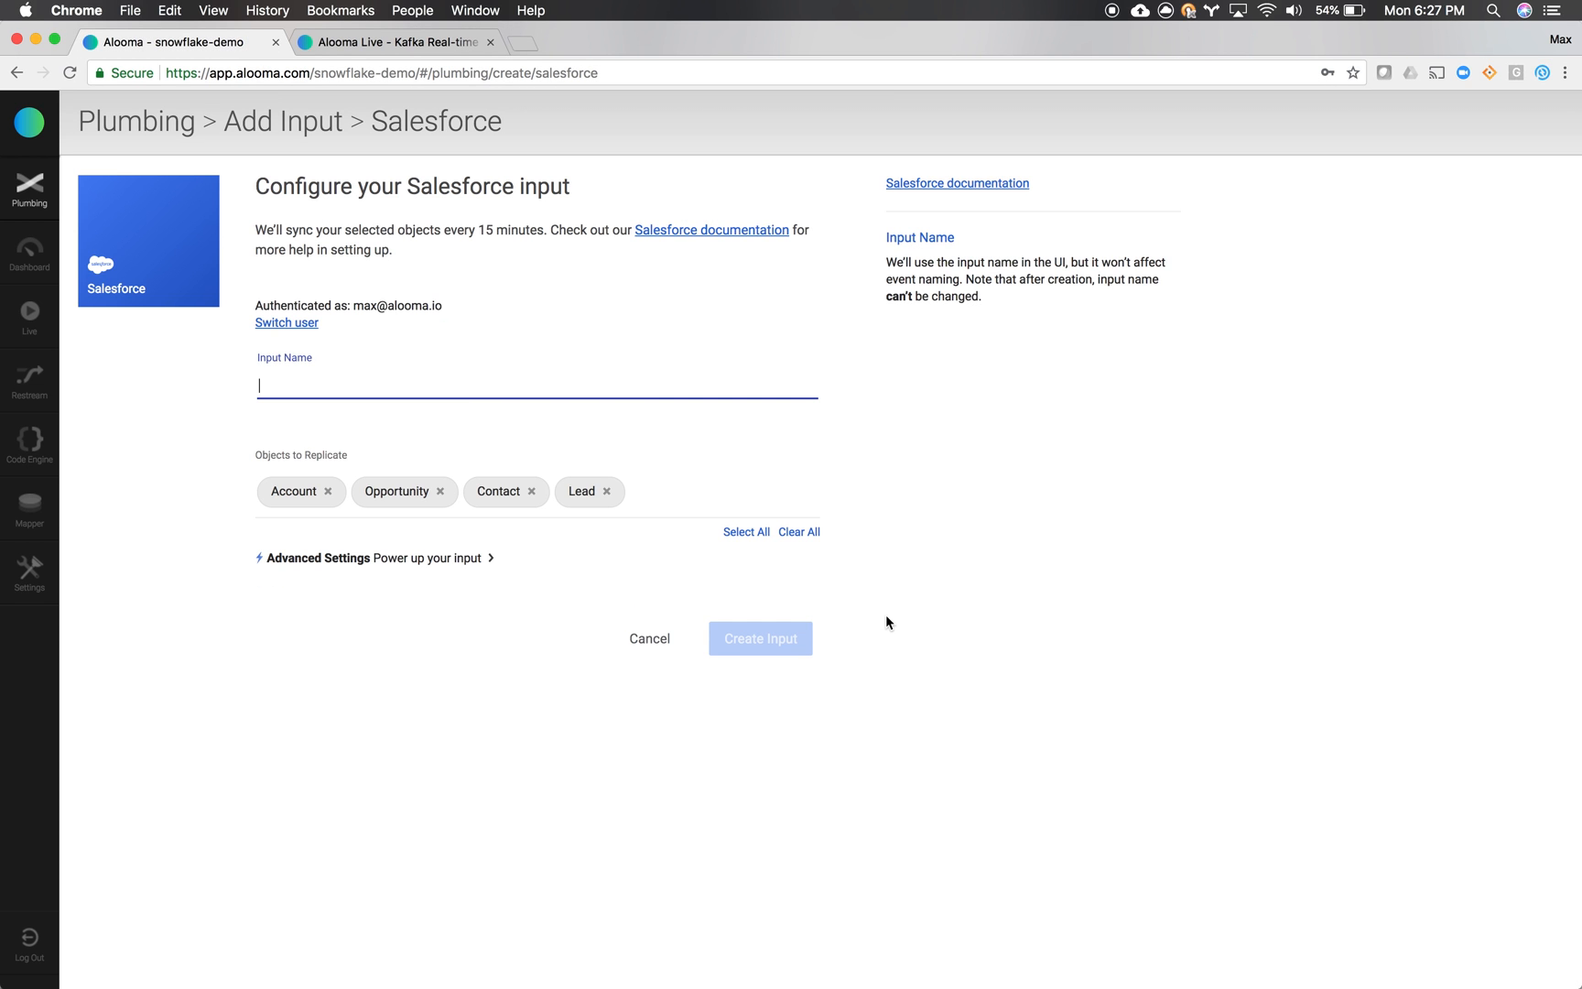
Name the input 'sfdc' and create it with the default objects
{"action": "type", "text": "sfdc_max"}
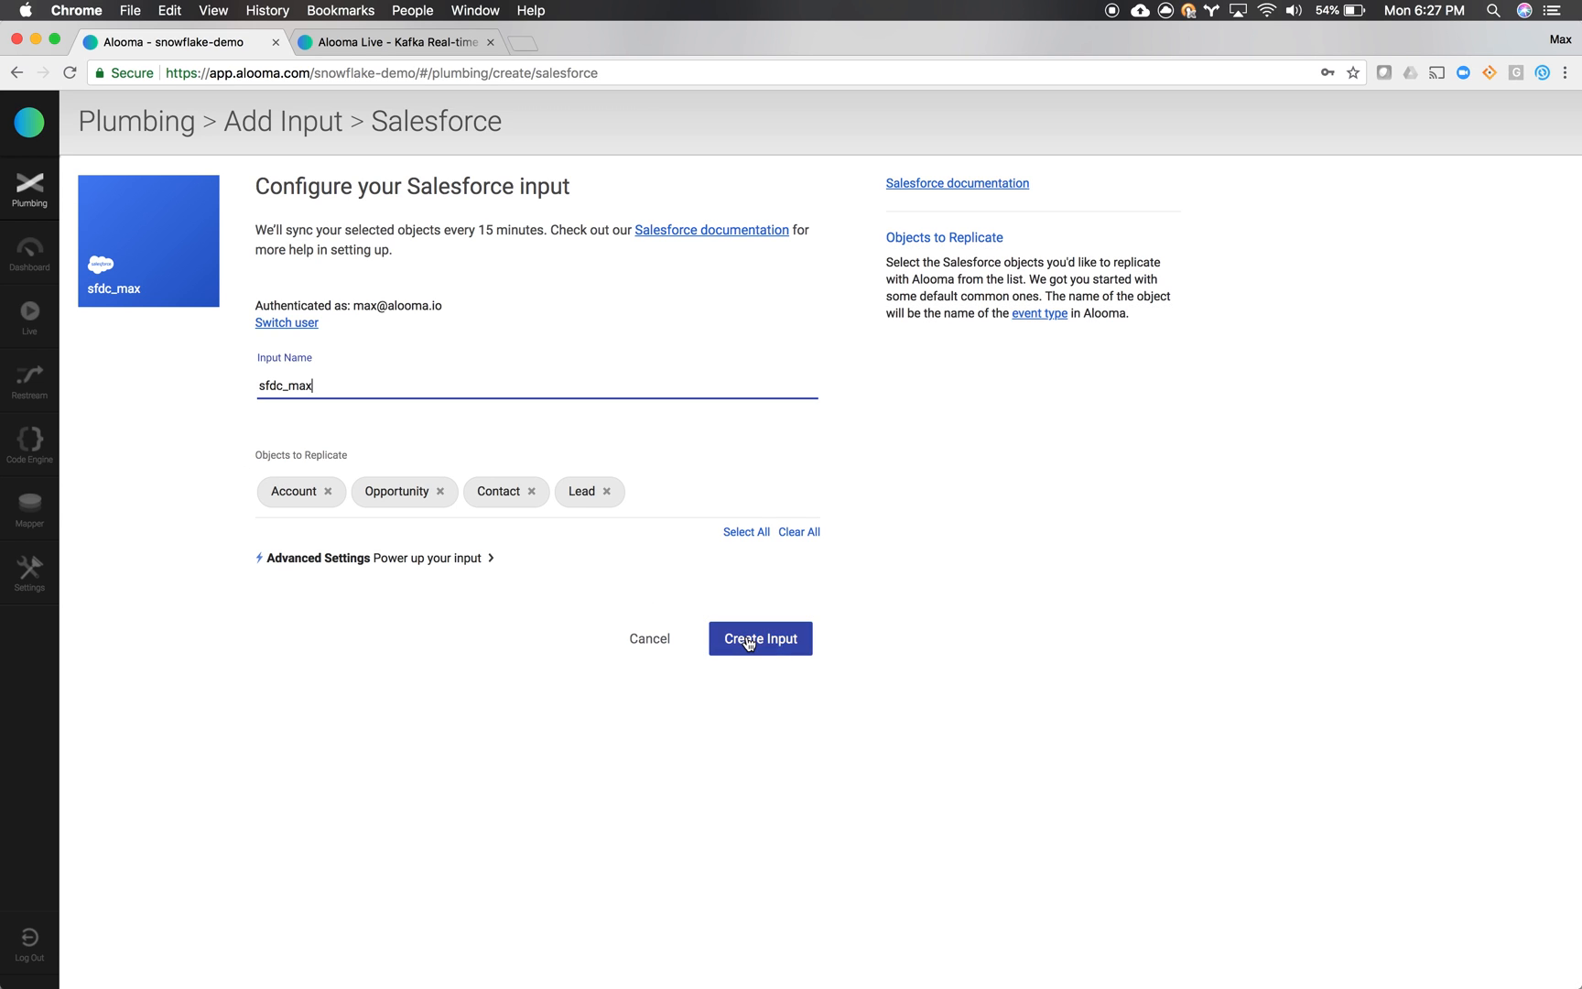
{"action": "left_click", "coordinate": [760, 637]}
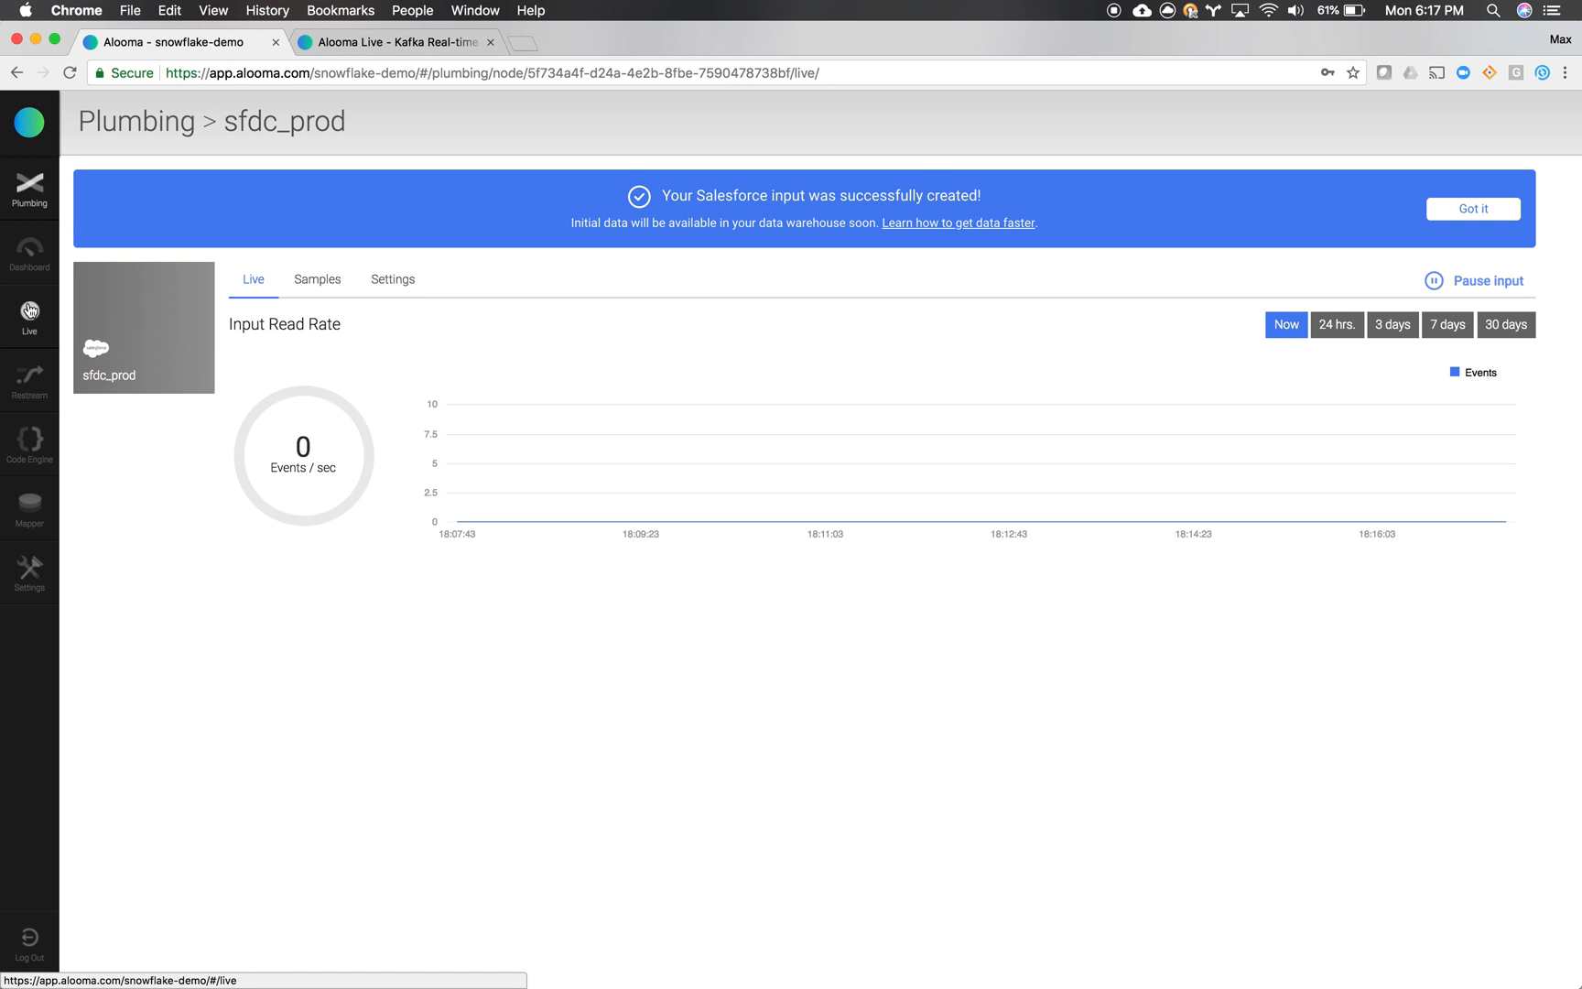
Dismiss the input-created notice and move to the Snowflake worksheet
{"action": "left_click", "coordinate": [30, 307]}
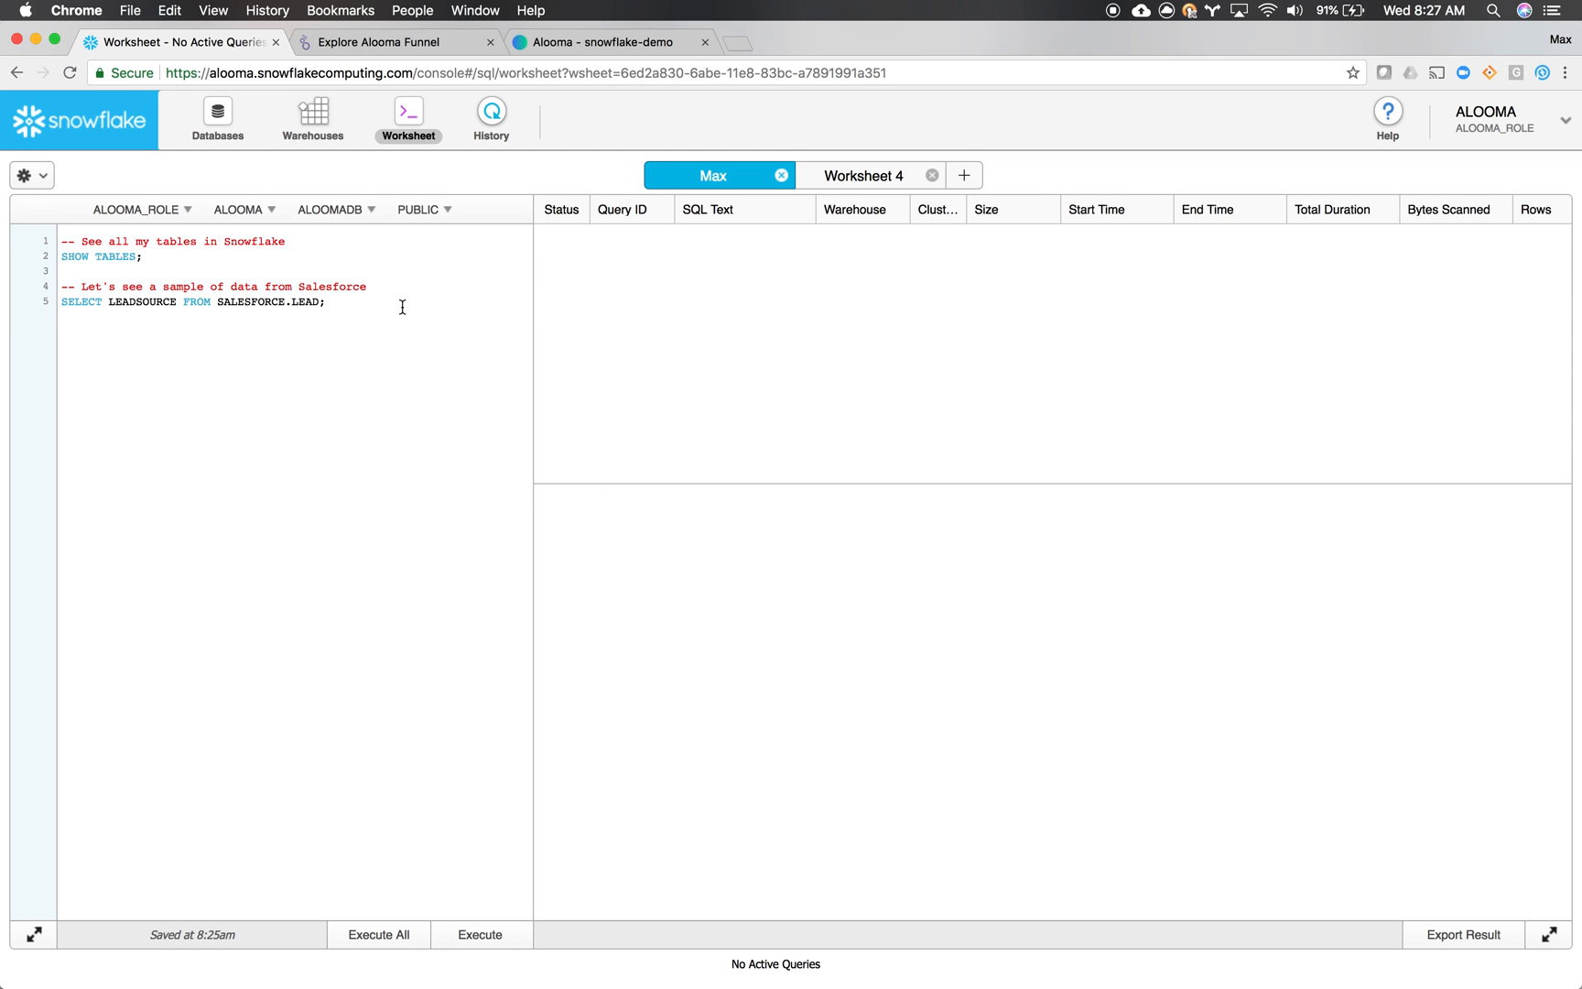
Run the SELECT LEADSOURCE query against SALESFORCE.LEAD in the Snowflake worksheet
{"action": "left_click", "coordinate": [325, 302]}
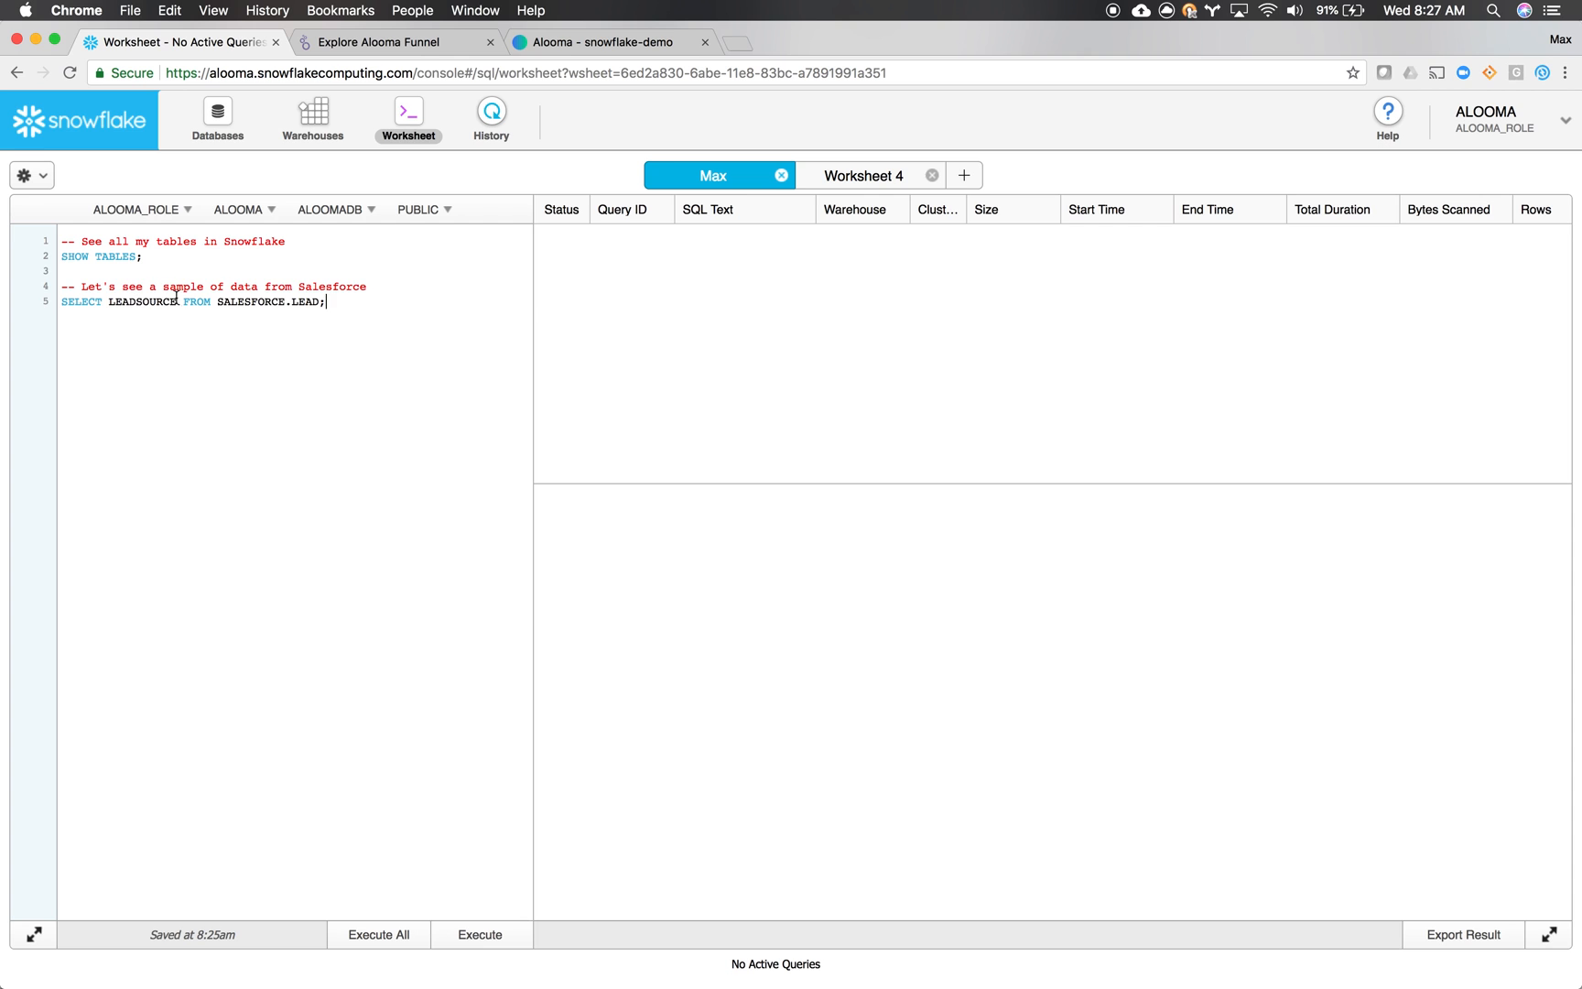
{"action": "left_click", "coordinate": [479, 933]}
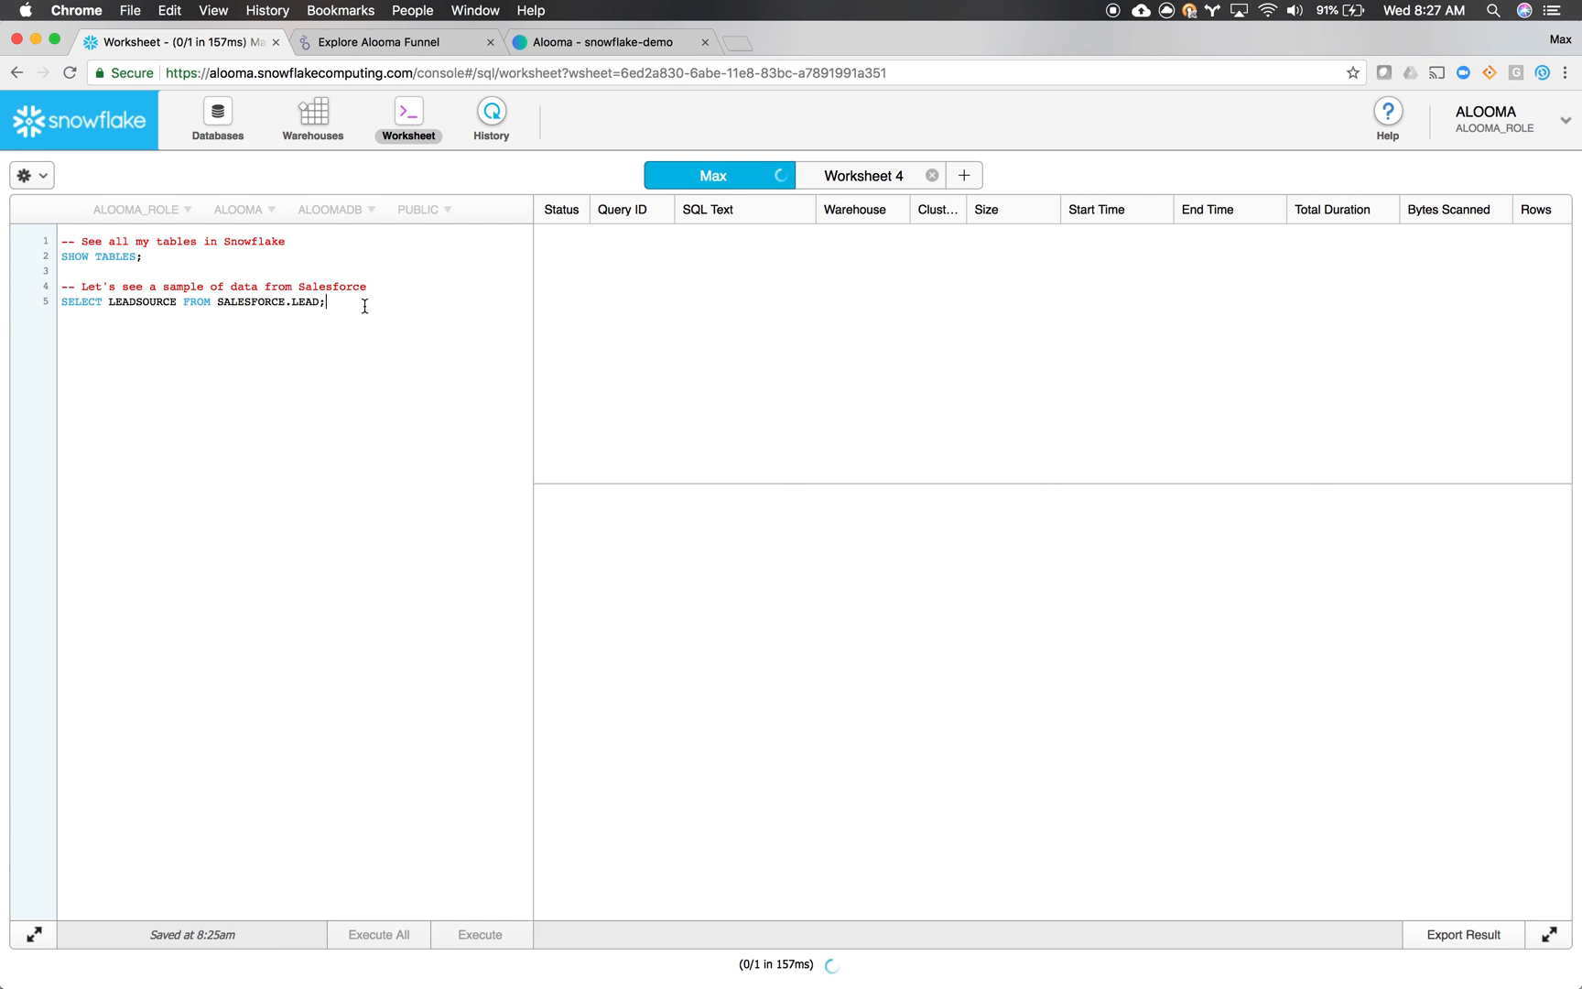
{"action": "left_click", "coordinate": [482, 934]}
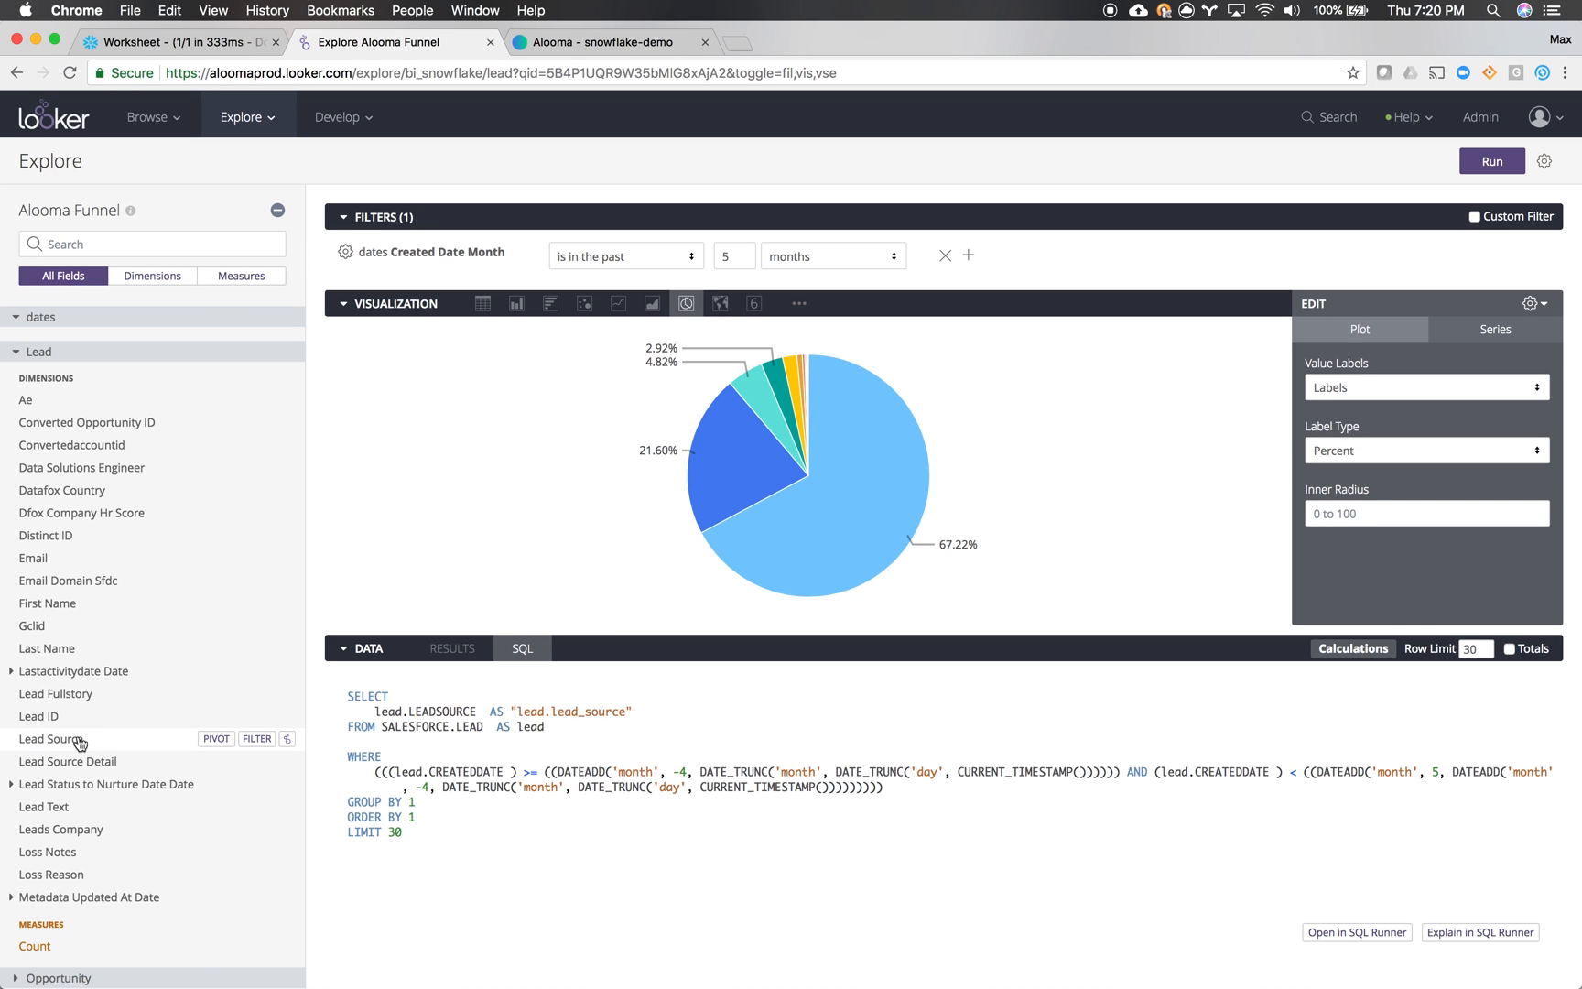
{"action": "mouse_move", "coordinate": [492, 551]}
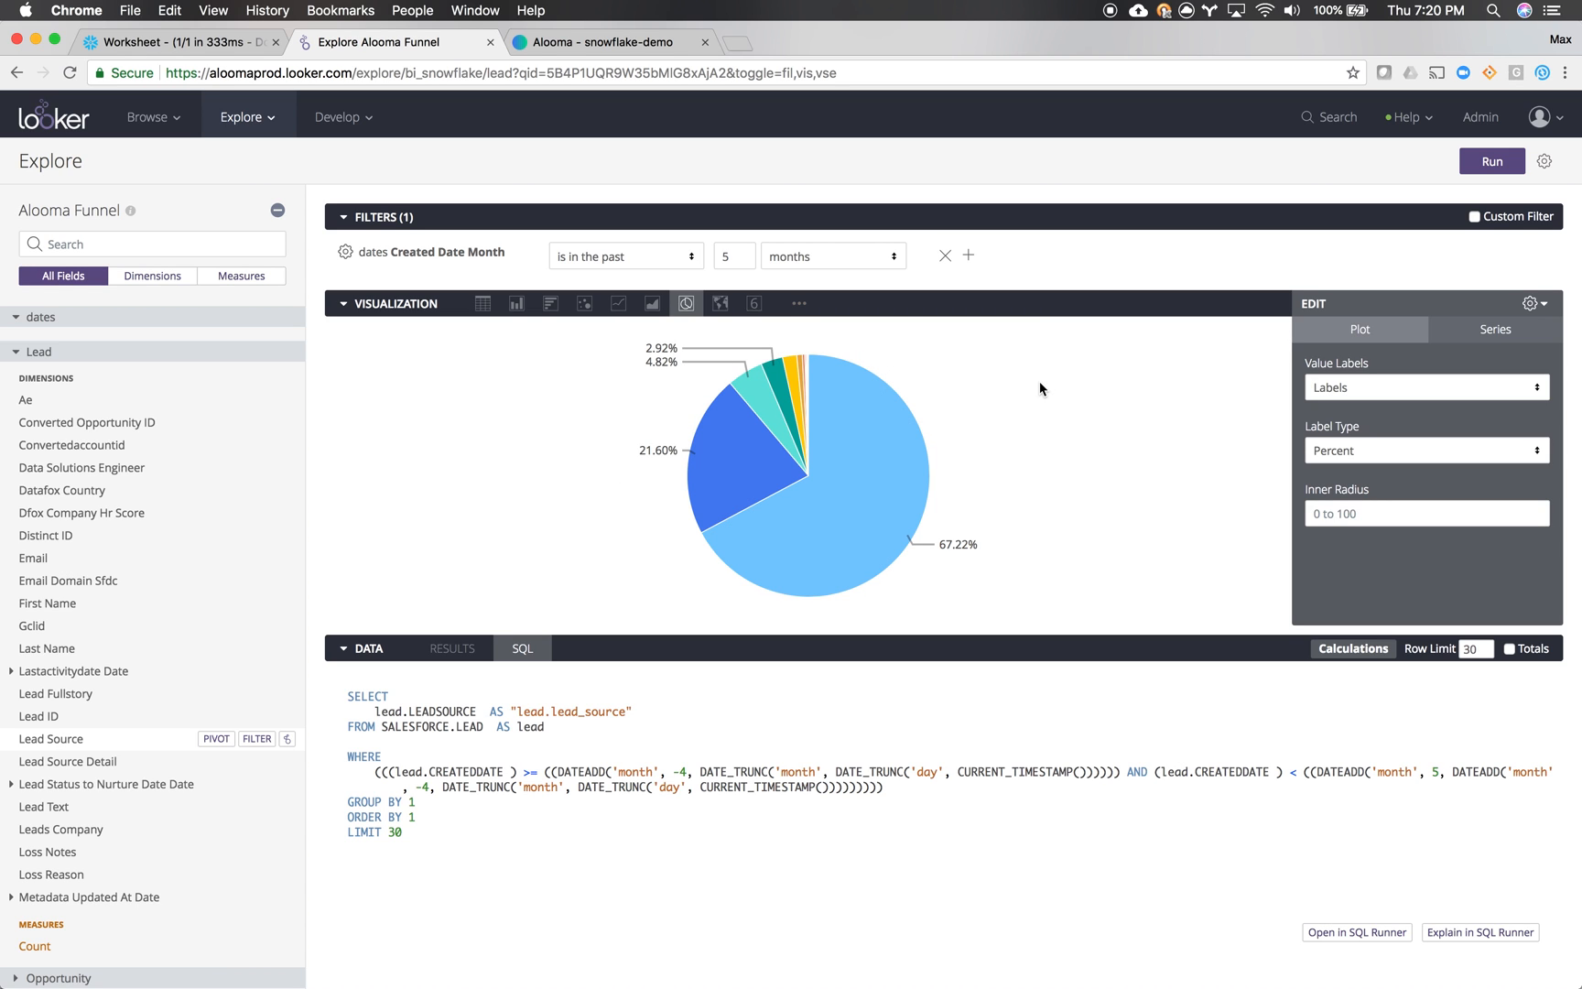
{"action": "mouse_move", "coordinate": [887, 365]}
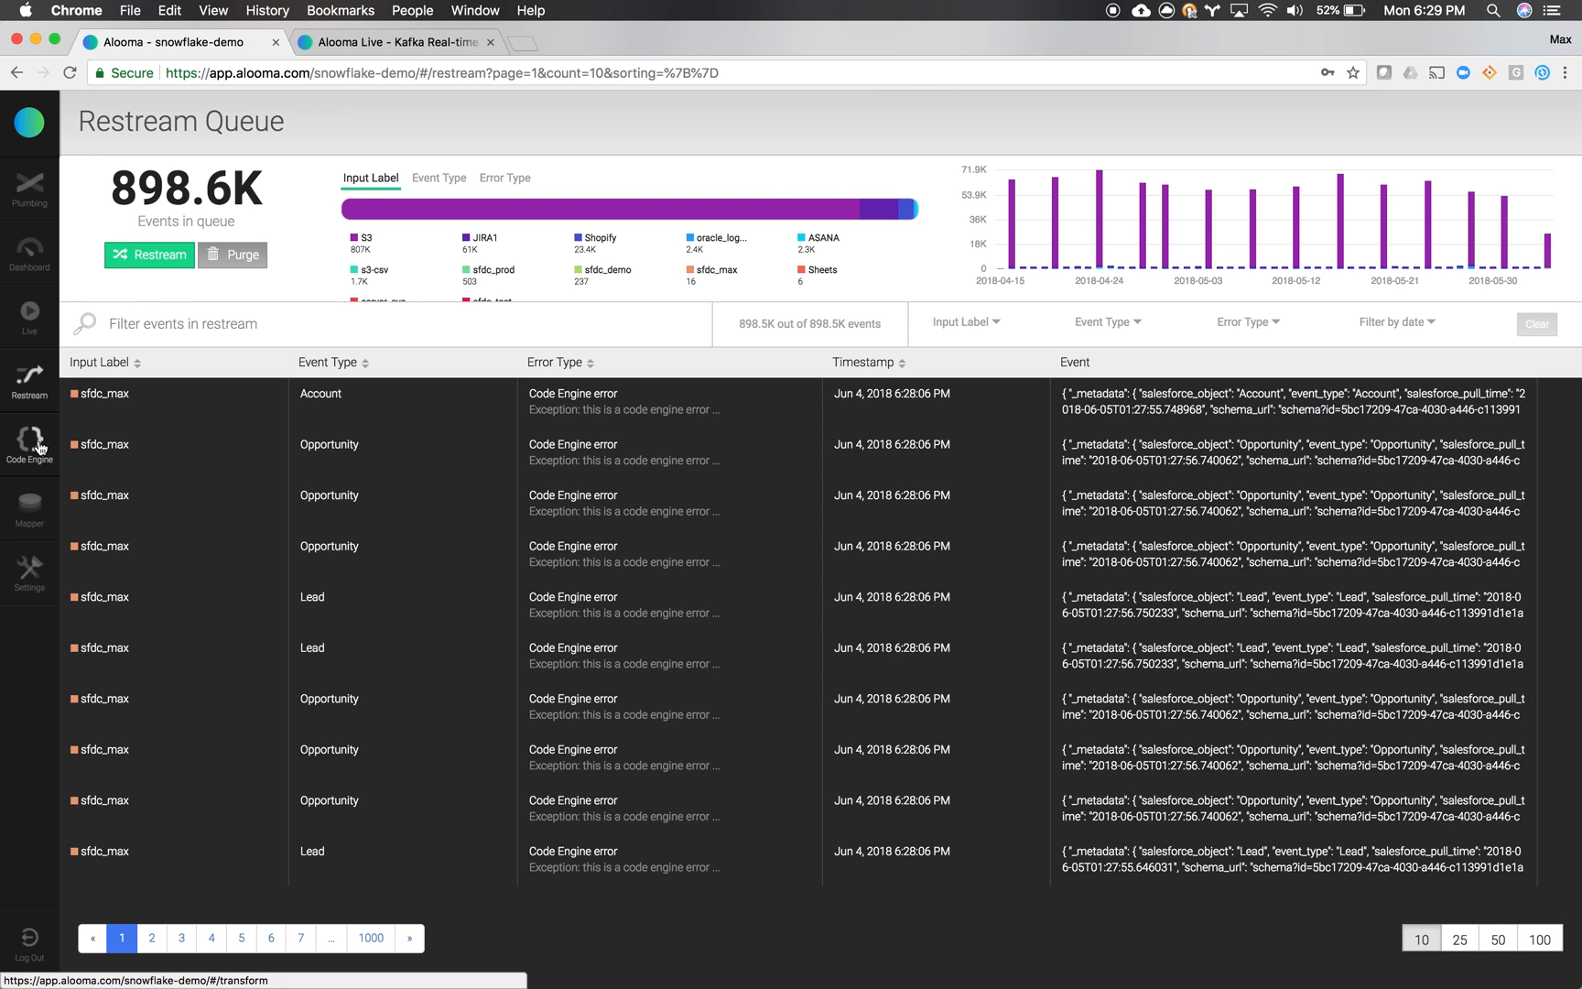
Leave the Restream Queue for the Code Engine's Python transform code
{"action": "left_click", "coordinate": [30, 439]}
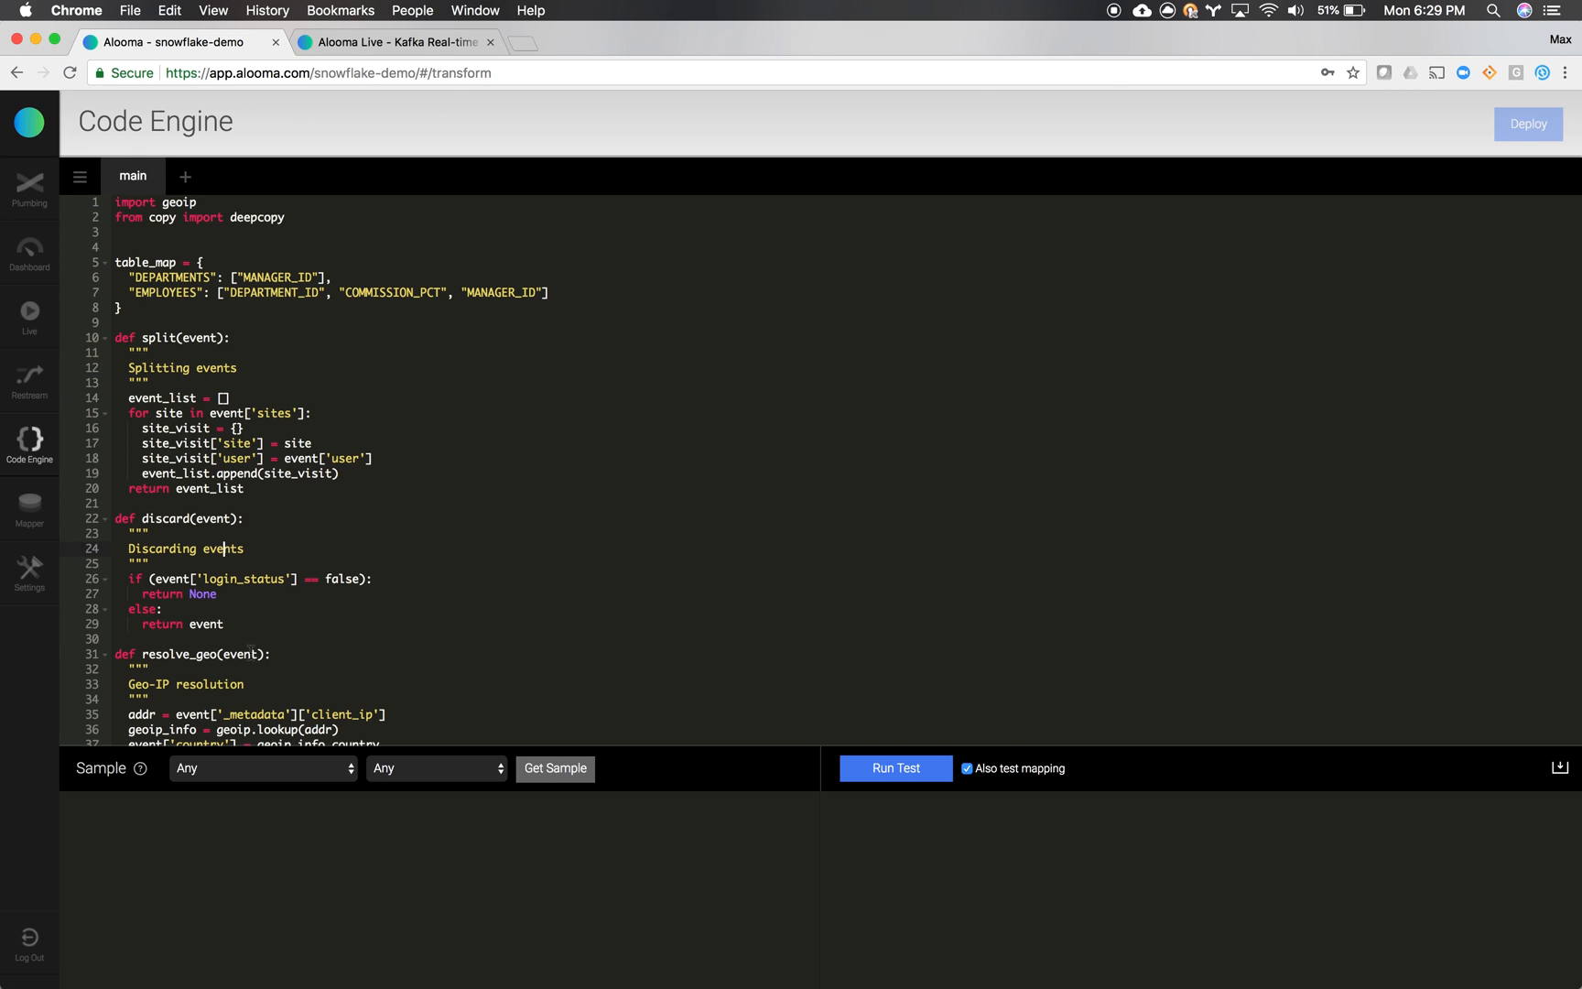
Fetch a sample JOB_HISTORY event and run the code test with mapping validation
{"action": "scroll", "scroll_direction": "down", "scroll_amount": 3}
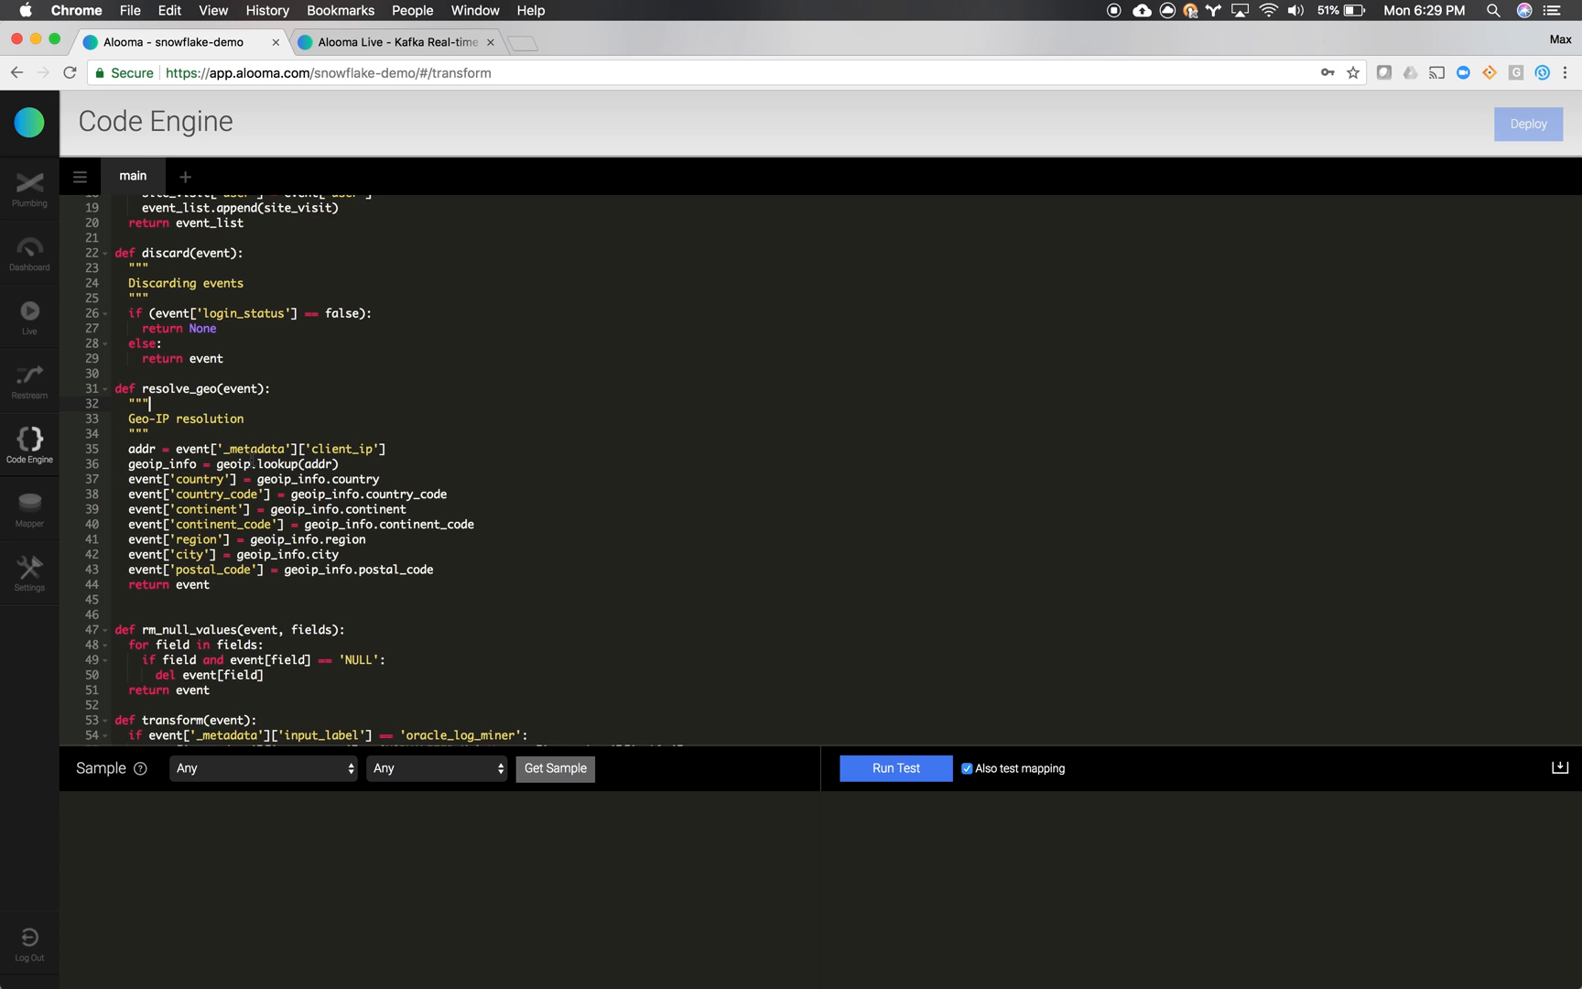
{"action": "left_click", "coordinate": [554, 769]}
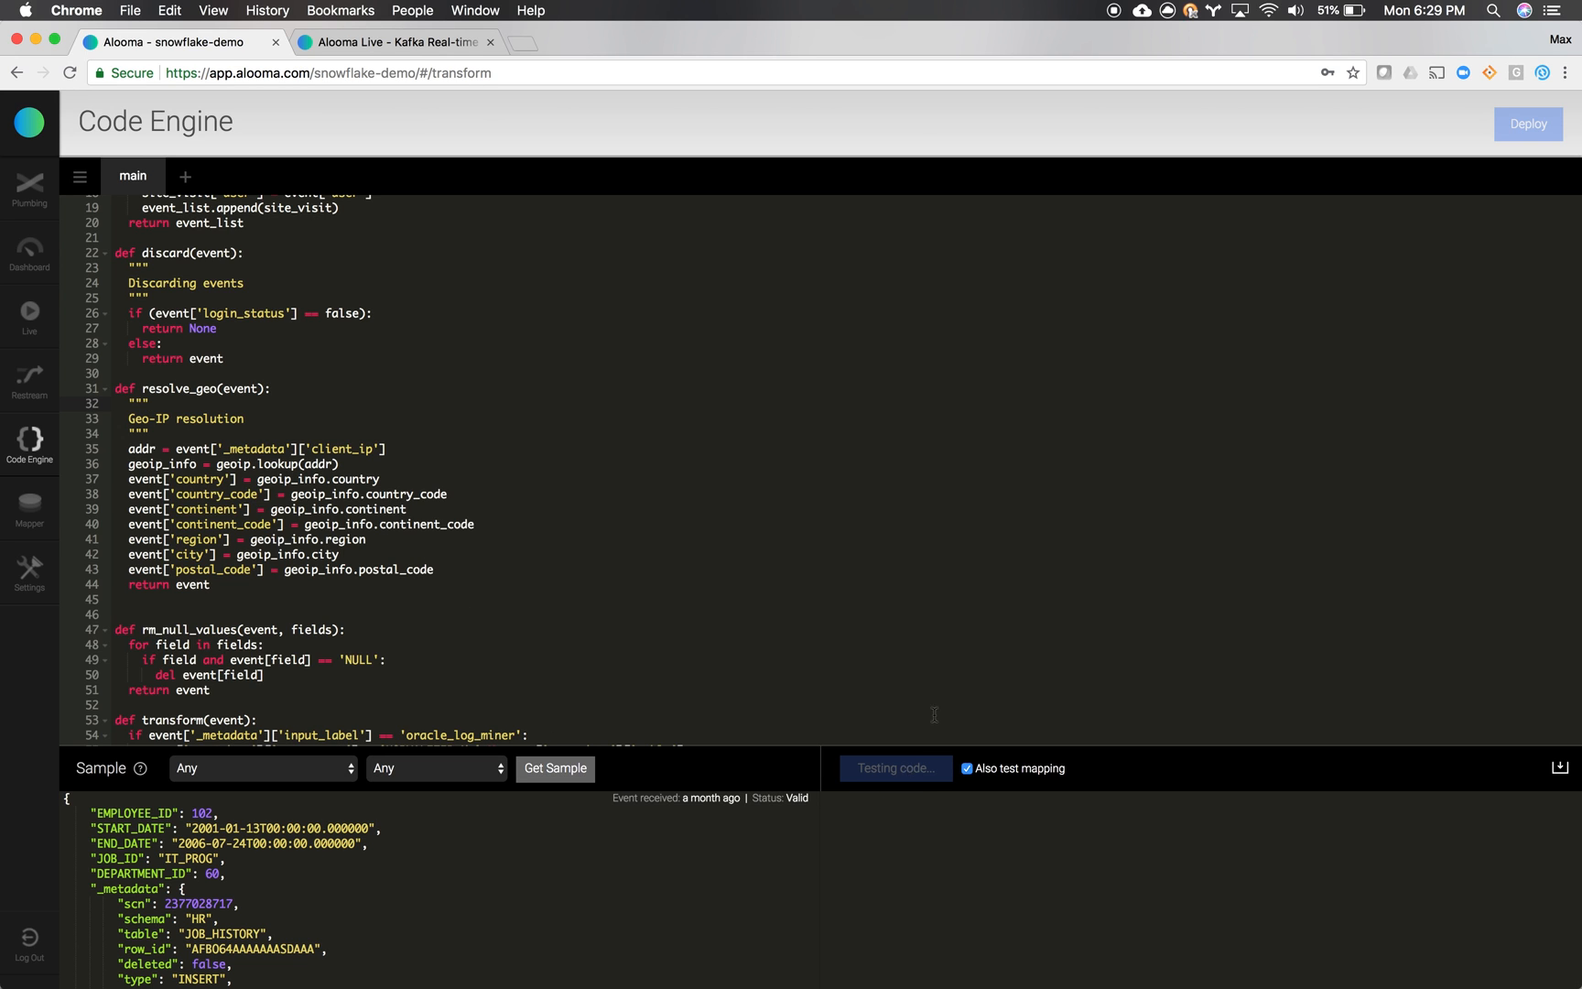
{"action": "left_click", "coordinate": [896, 769]}
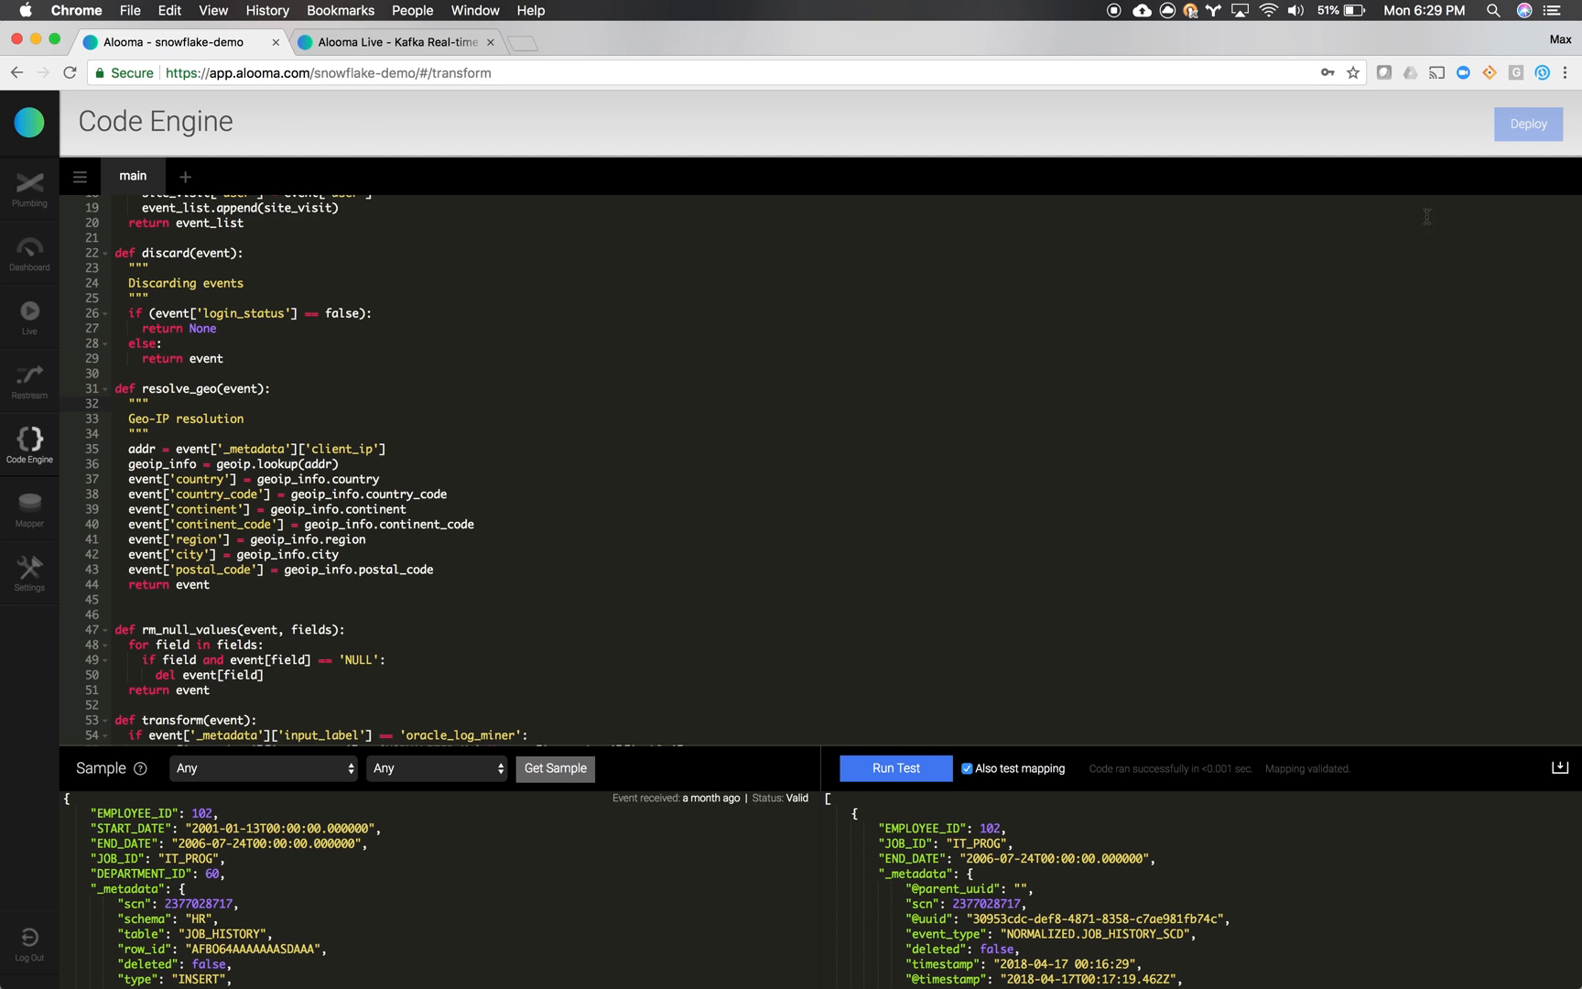